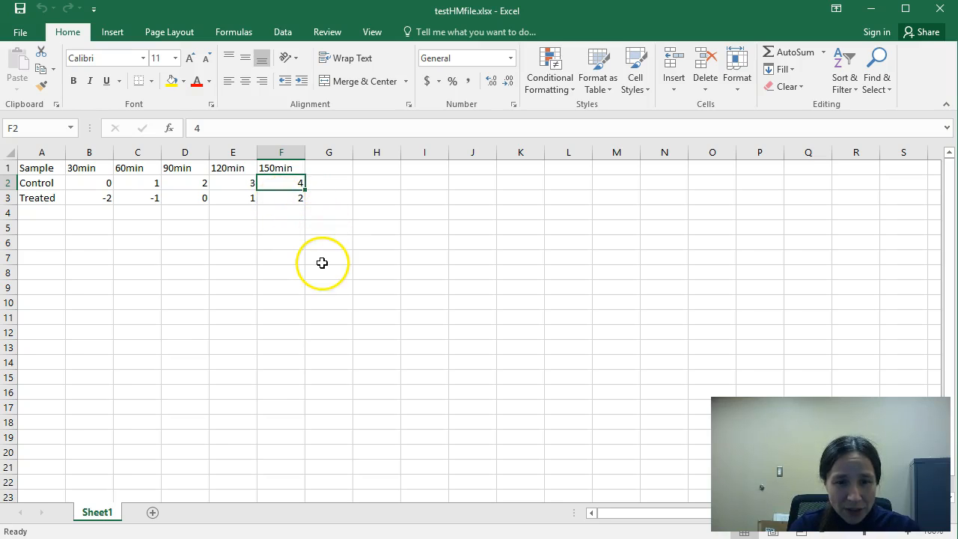
mouse_move(305, 256)
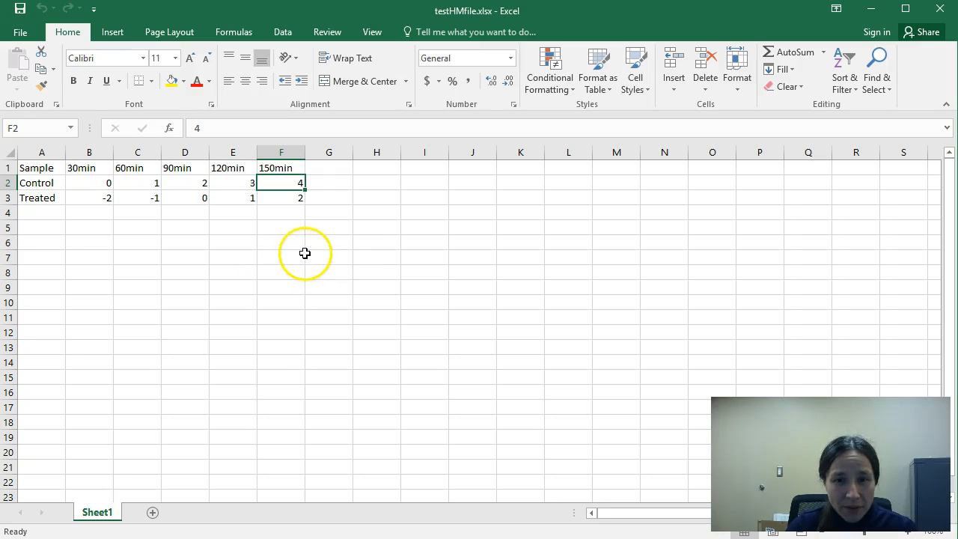
mouse_move(311, 213)
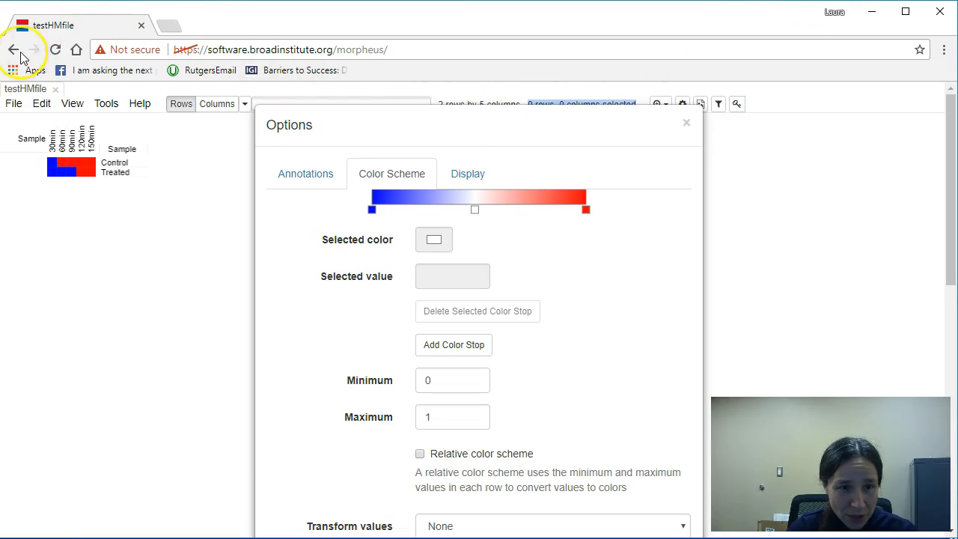
Step: Return to the Google results, reach the GENE-E Broad Institute page and follow its Morpheus link
left_click(12, 50)
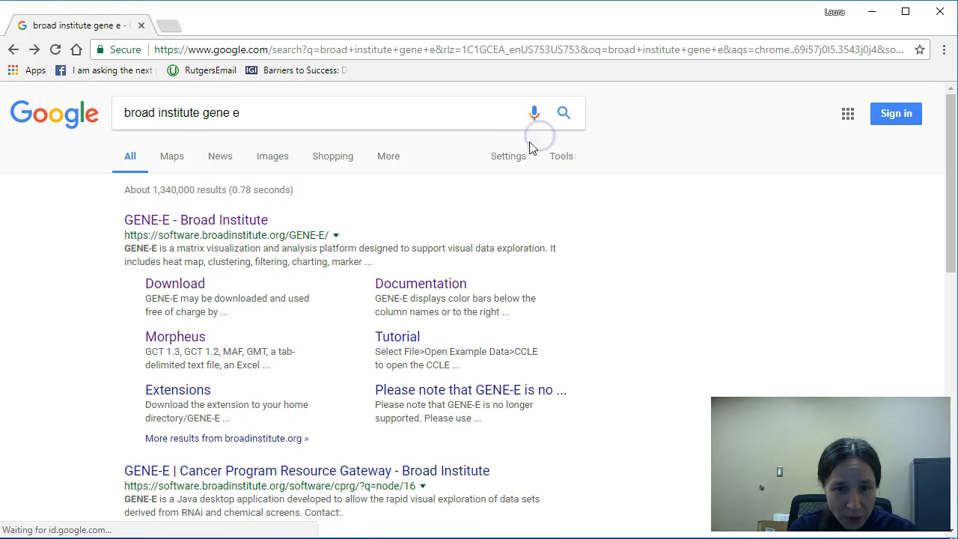
left_click(196, 219)
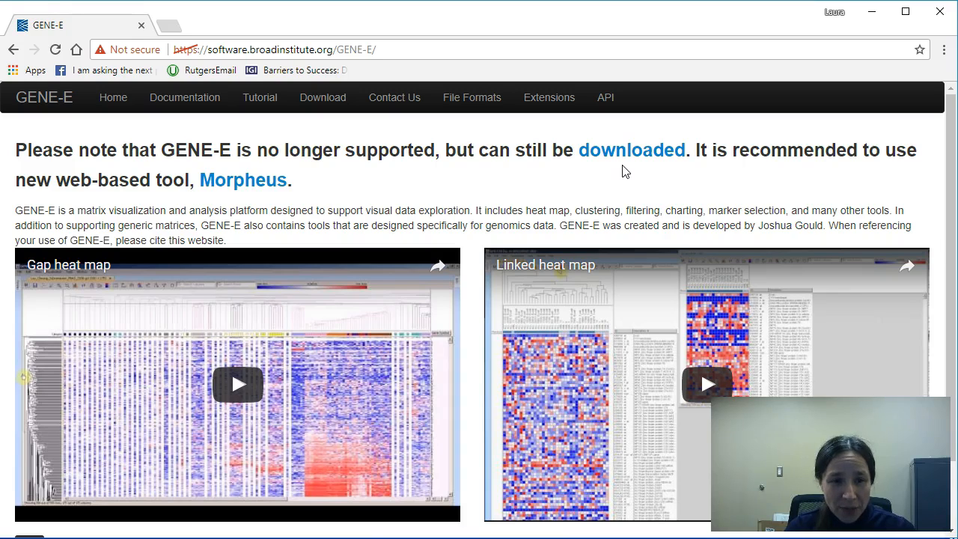
mouse_move(620, 168)
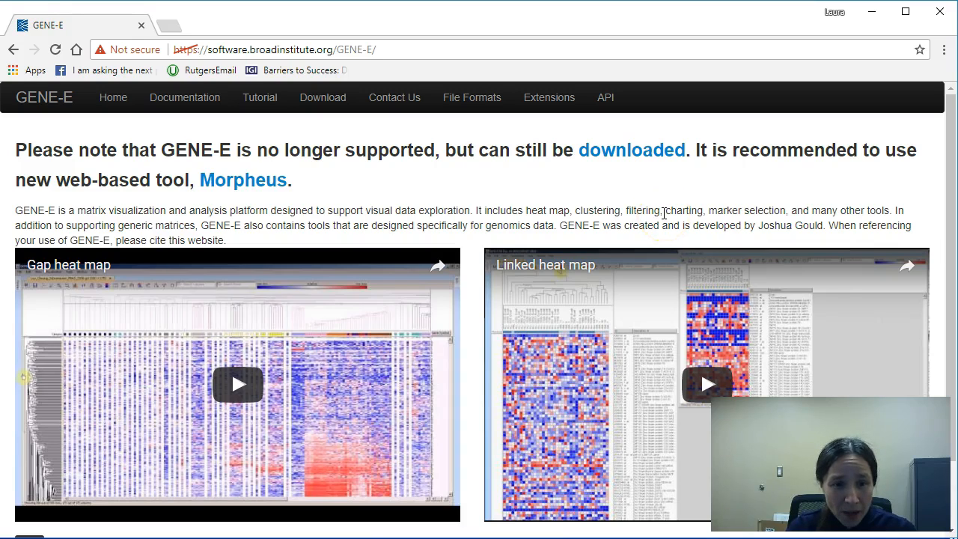
left_click(243, 180)
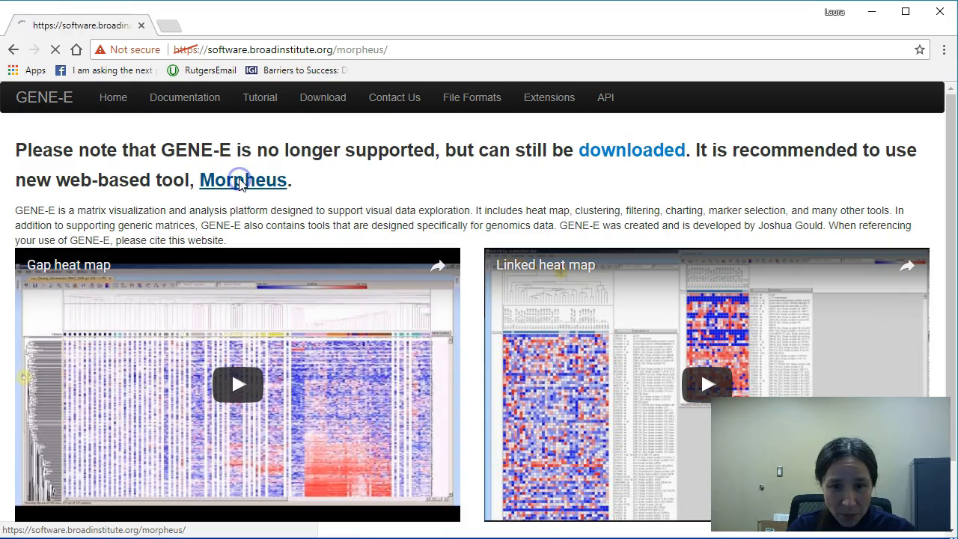
left_click(242, 180)
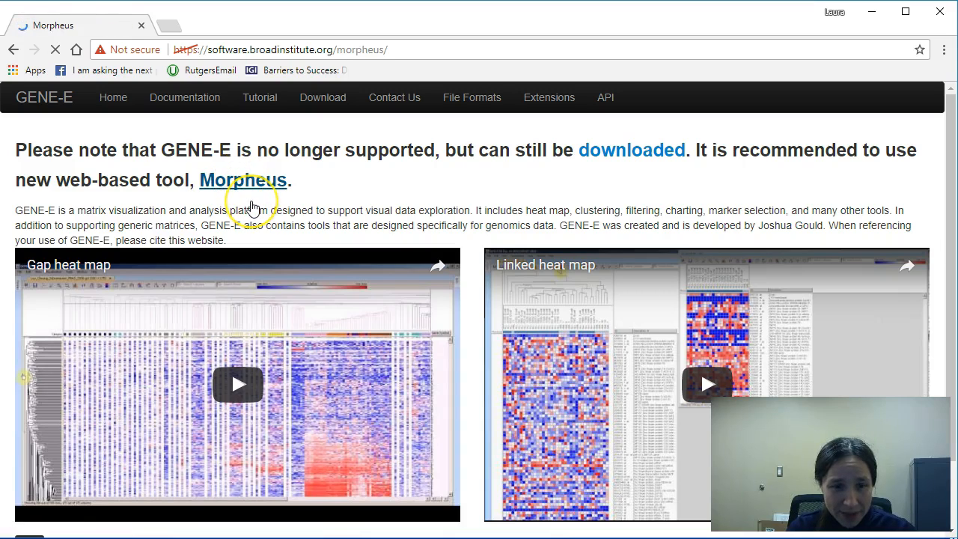
Step: Choose testHMfile.xlsx from My Computer as the Morpheus input file
left_click(242, 179)
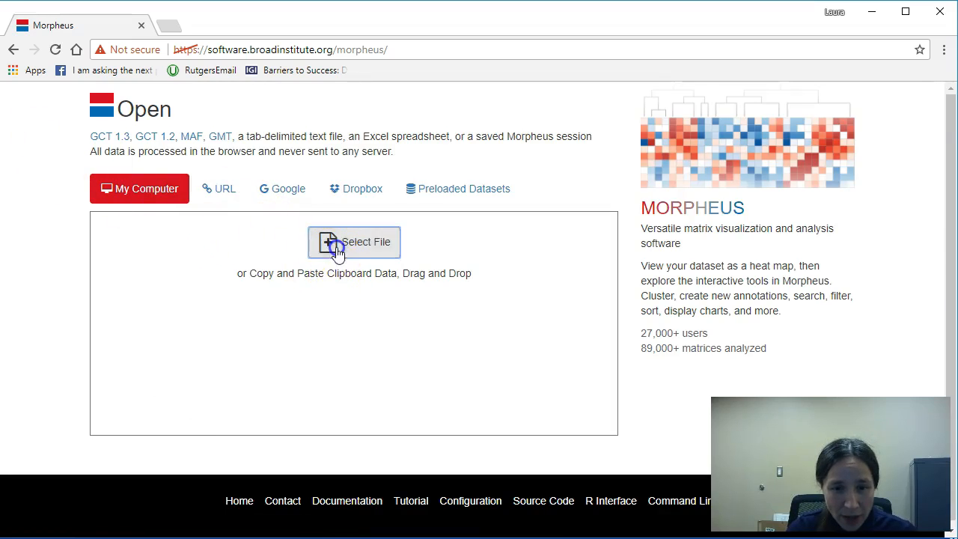
left_click(353, 243)
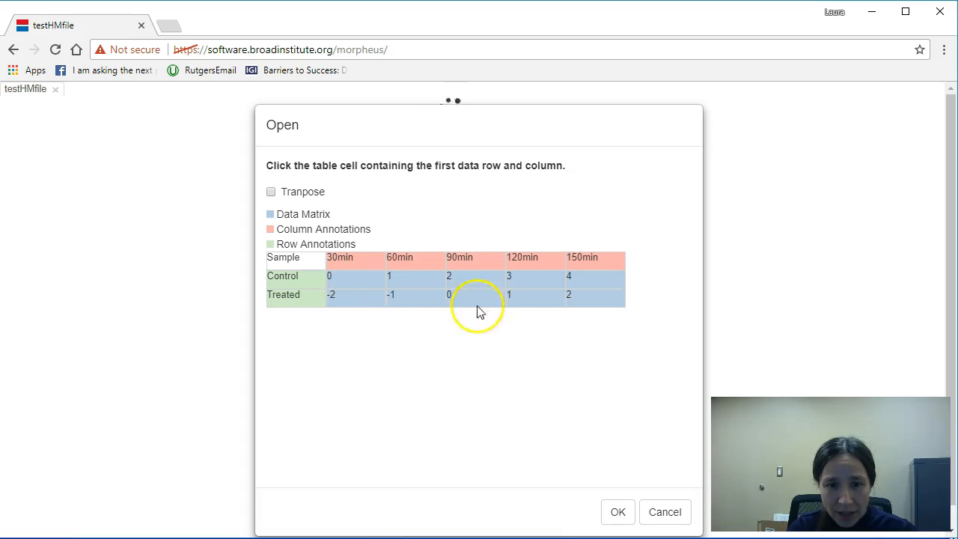
mouse_move(542, 296)
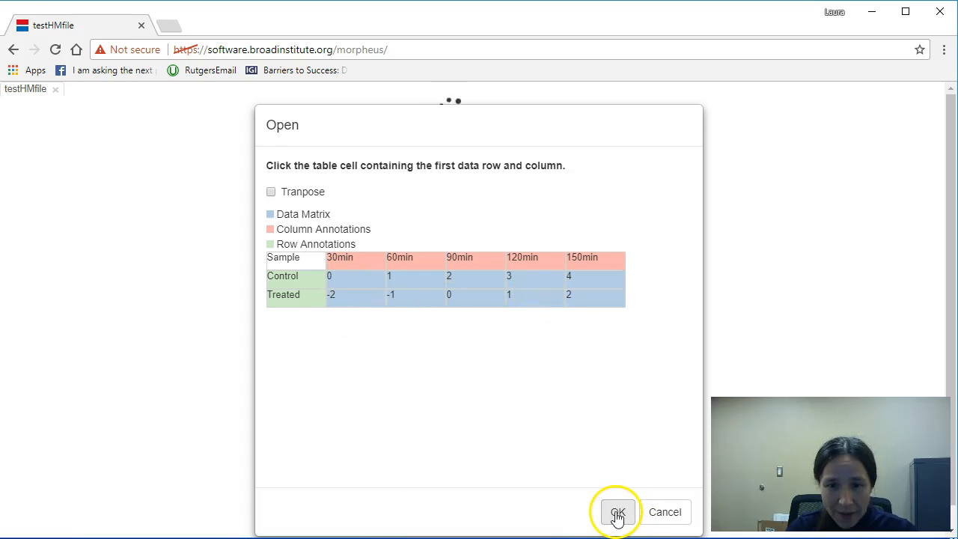
Step: Accept the detected data layout to render the heat map, then show its row min-to-max colour key
left_click(616, 512)
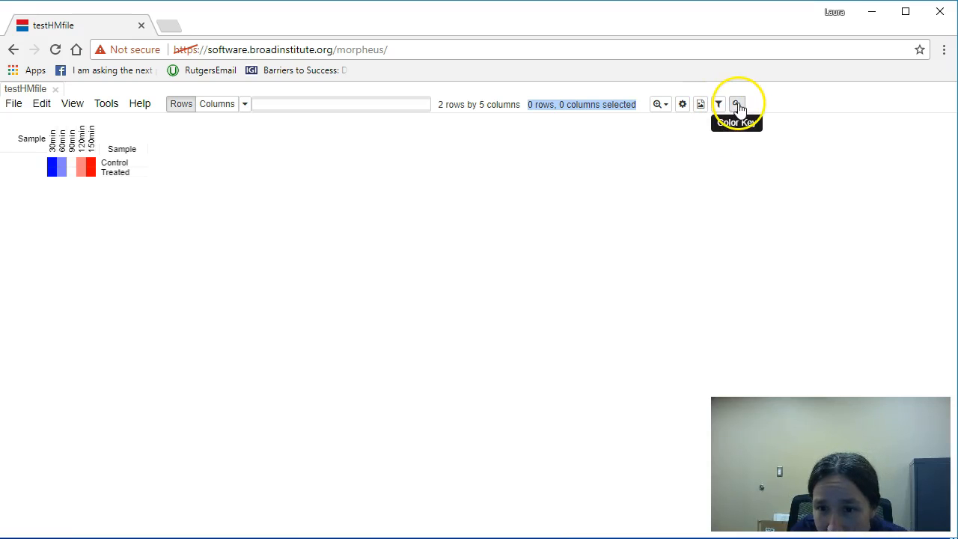
left_click(737, 105)
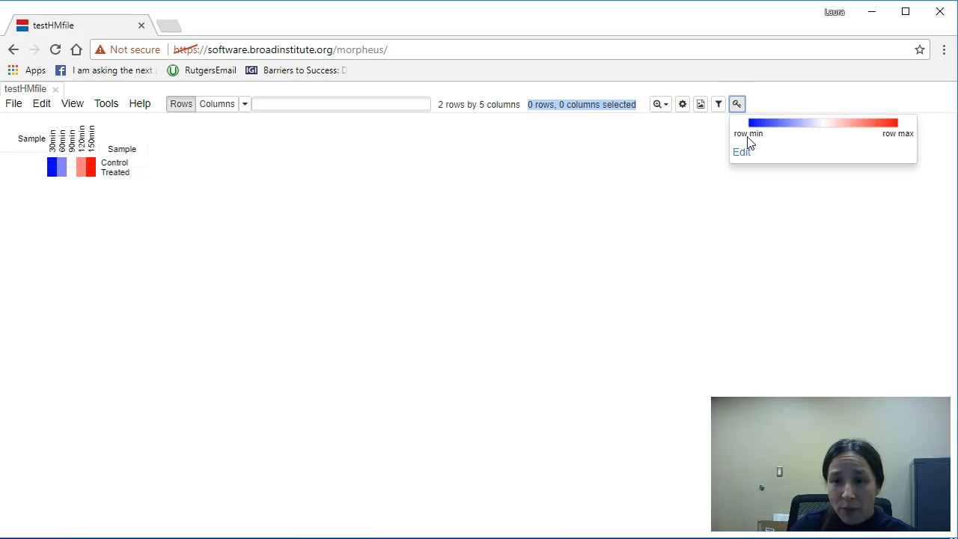
mouse_move(898, 144)
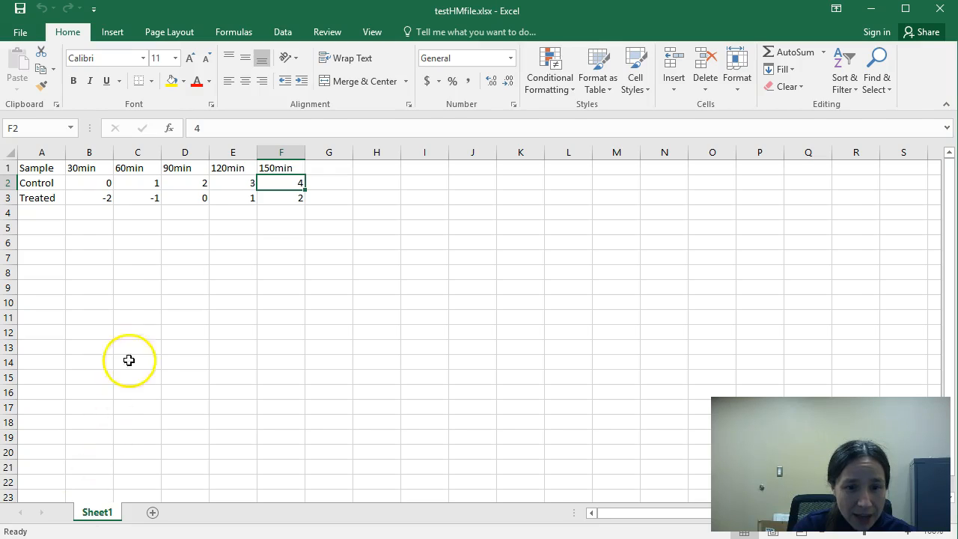
mouse_move(96, 176)
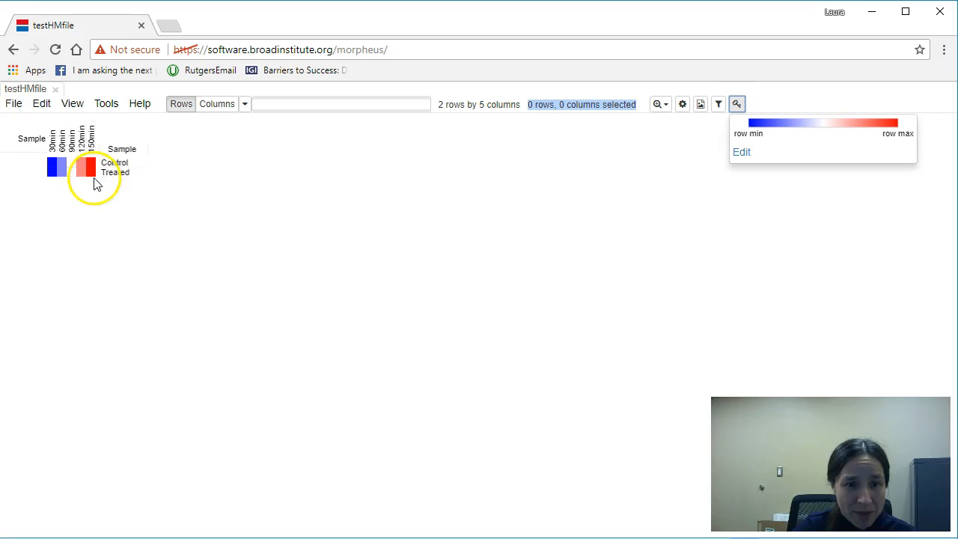
mouse_move(111, 322)
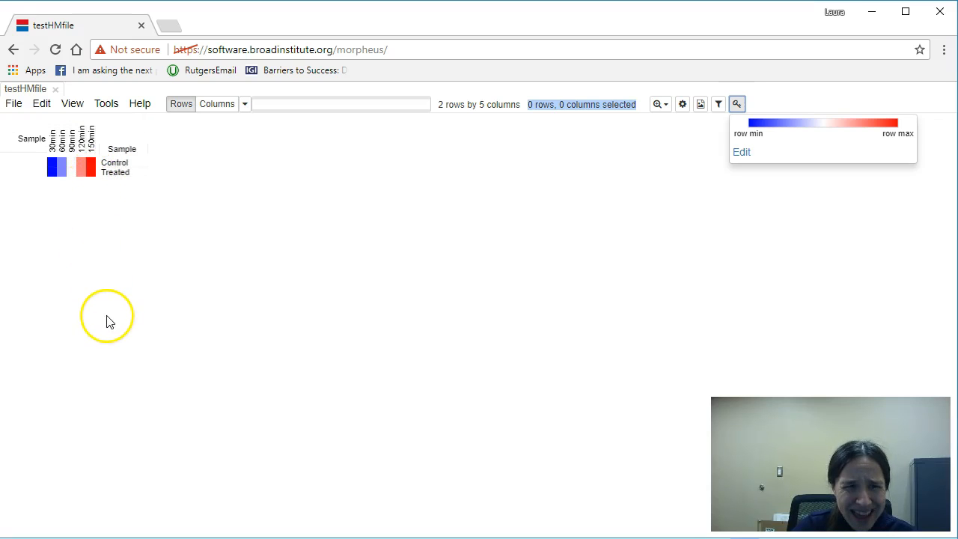
mouse_move(707, 143)
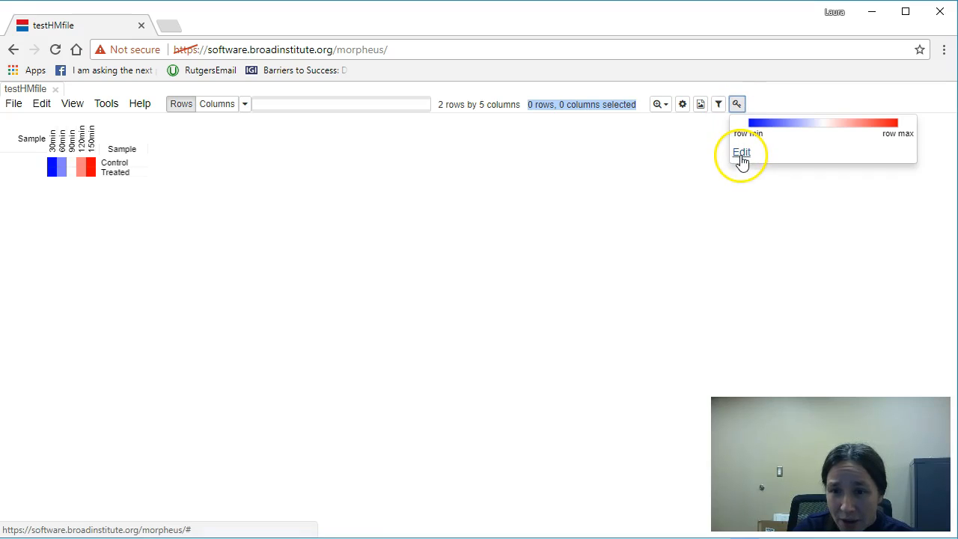
Step: Disable relative colouring and set a fixed colour scale with minimum -2 and maximum 4
left_click(741, 153)
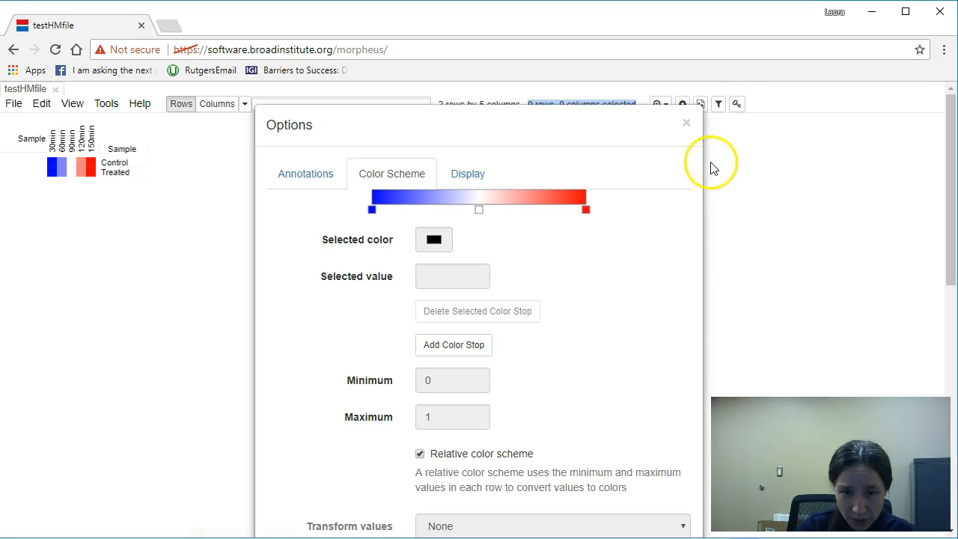
mouse_move(514, 467)
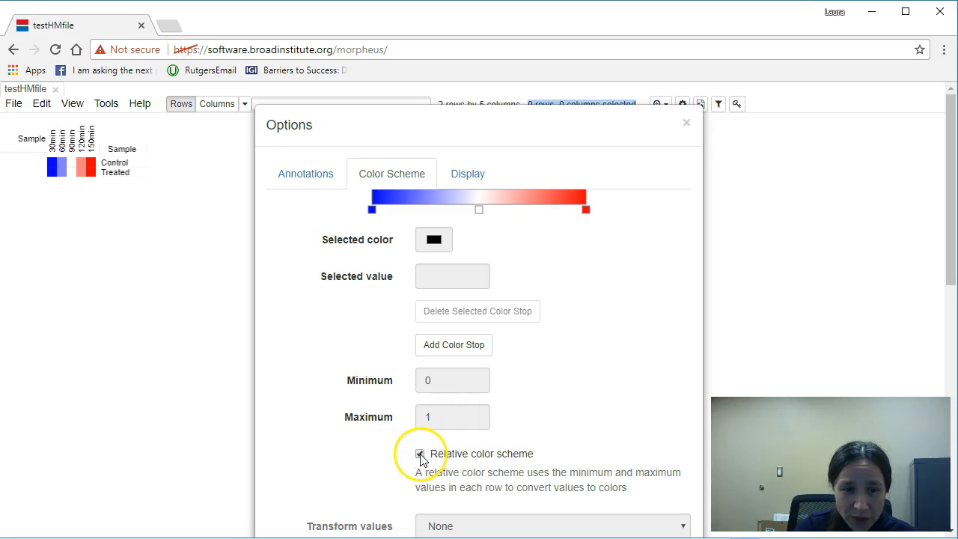
left_click(419, 454)
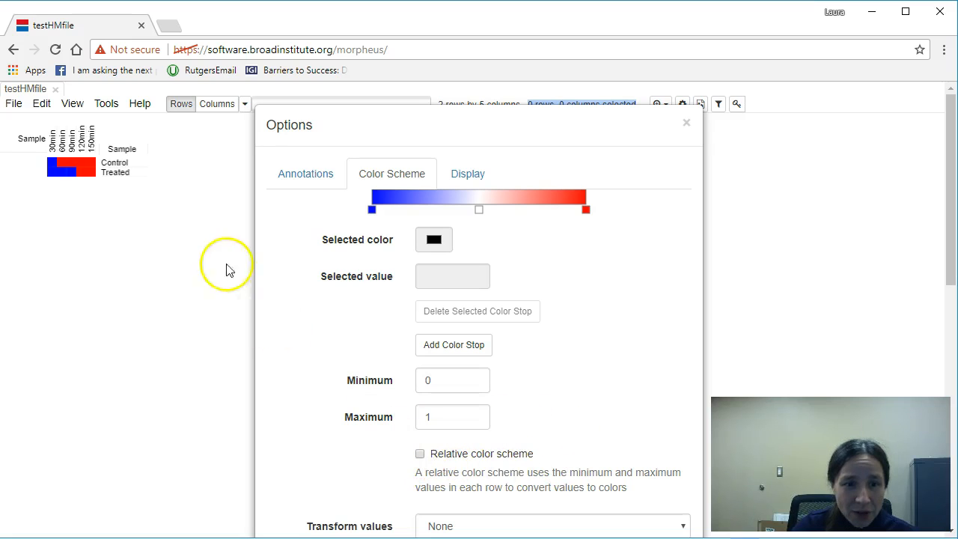
mouse_move(162, 194)
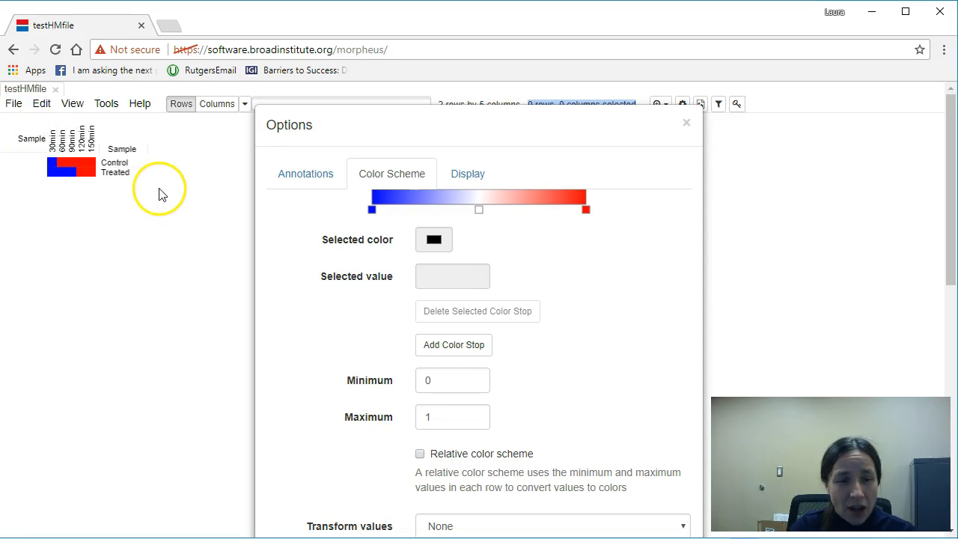
mouse_move(164, 202)
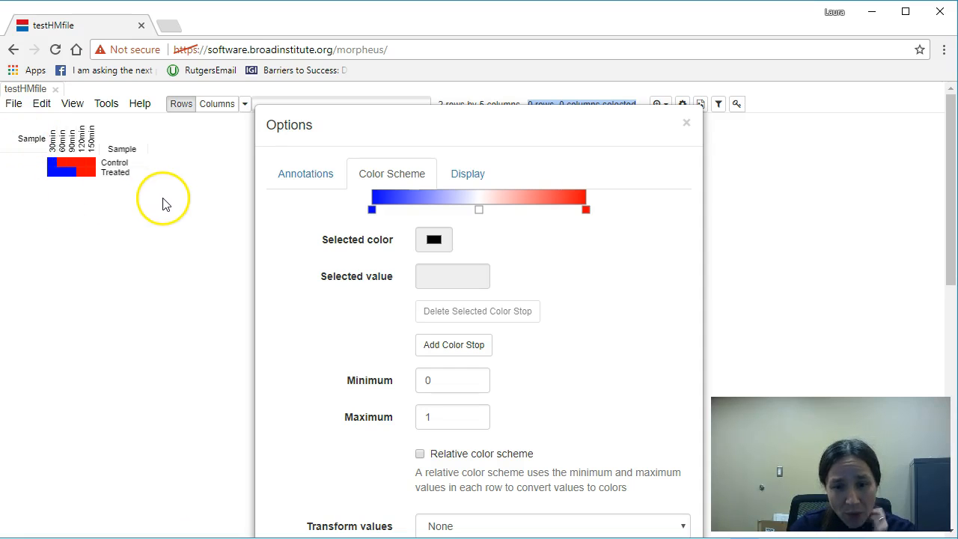
mouse_move(382, 386)
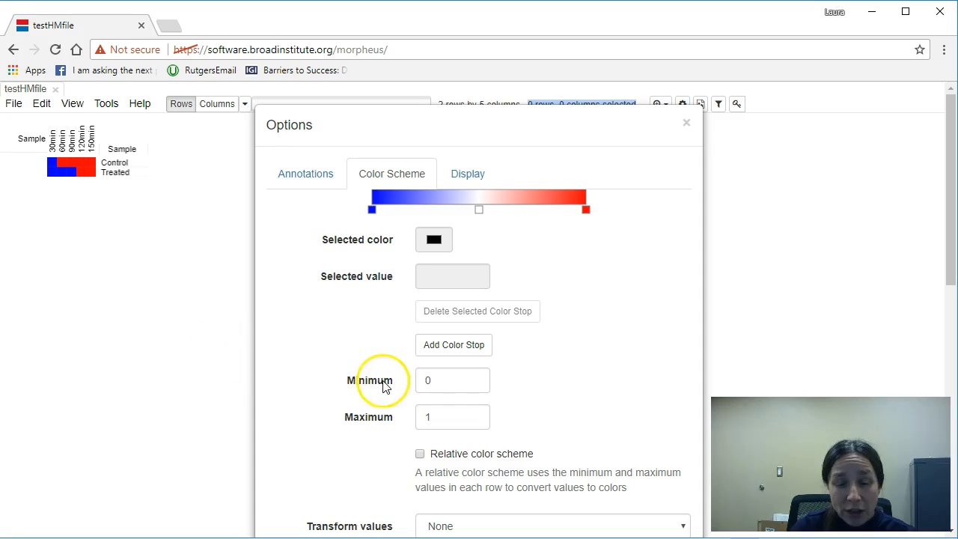
left_click(452, 380)
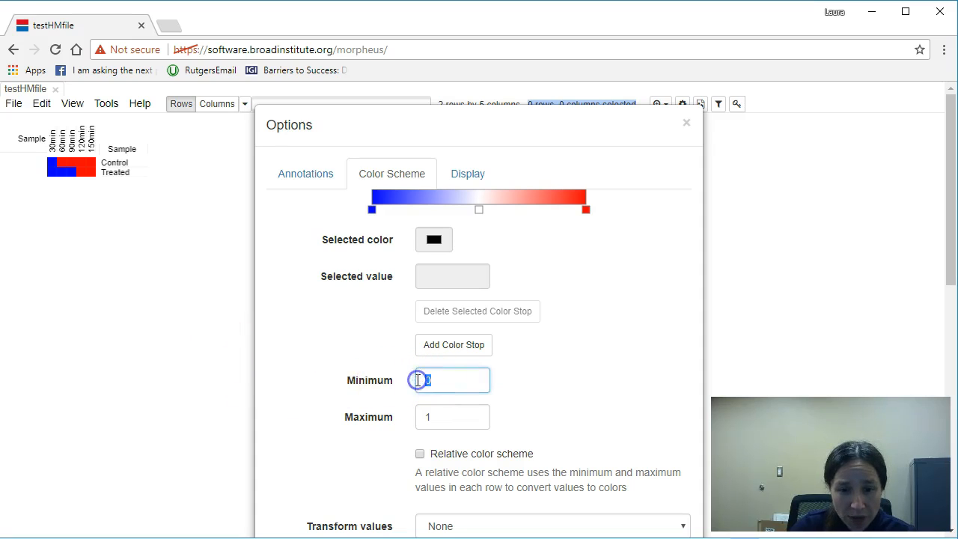
type("-")
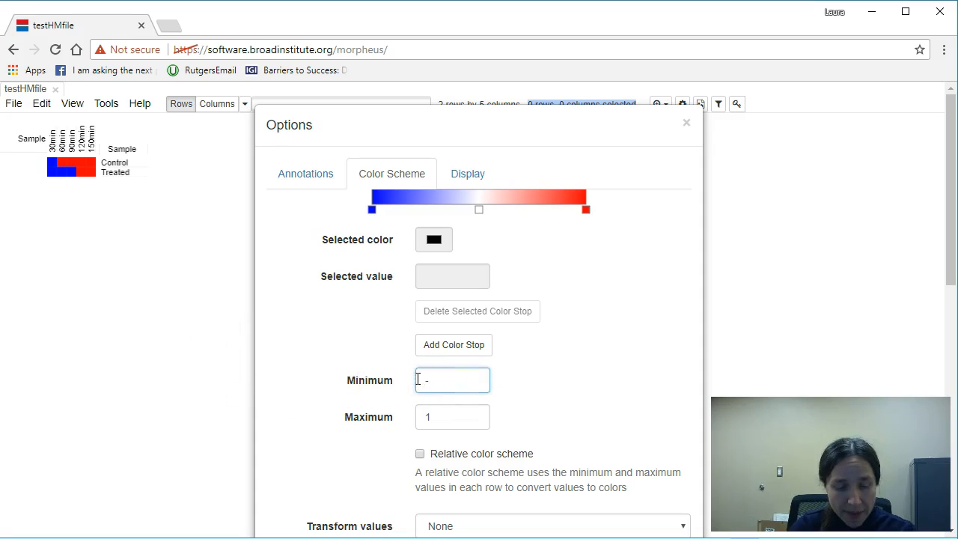
type("-2")
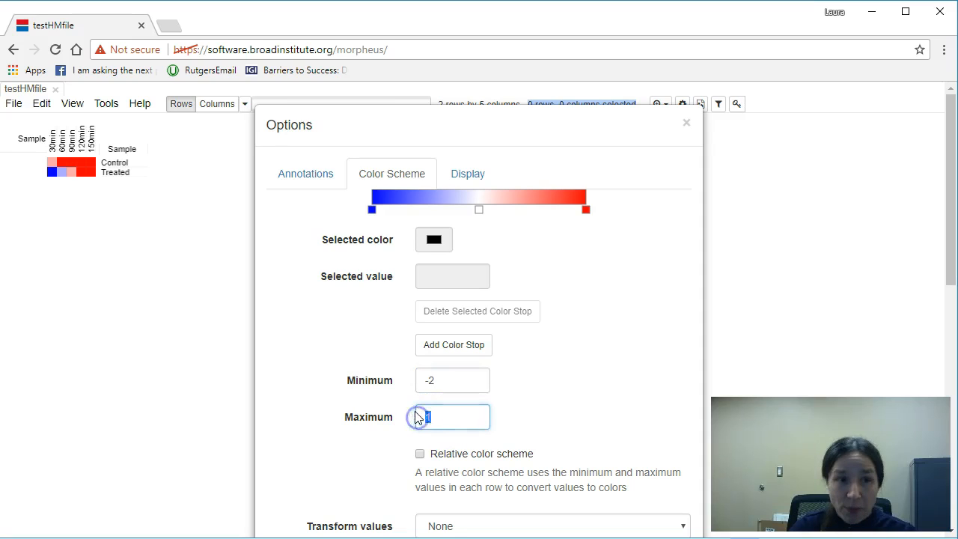
type("4")
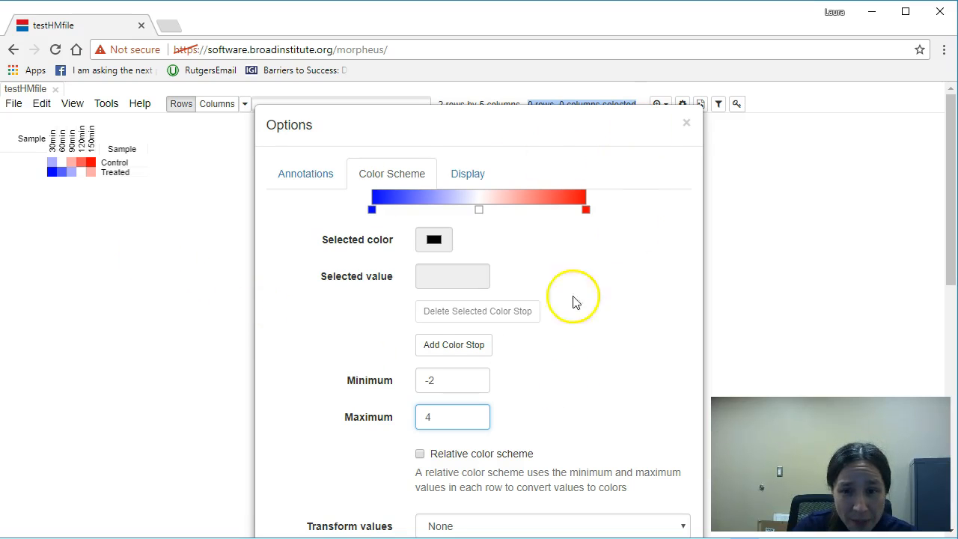
left_click(686, 123)
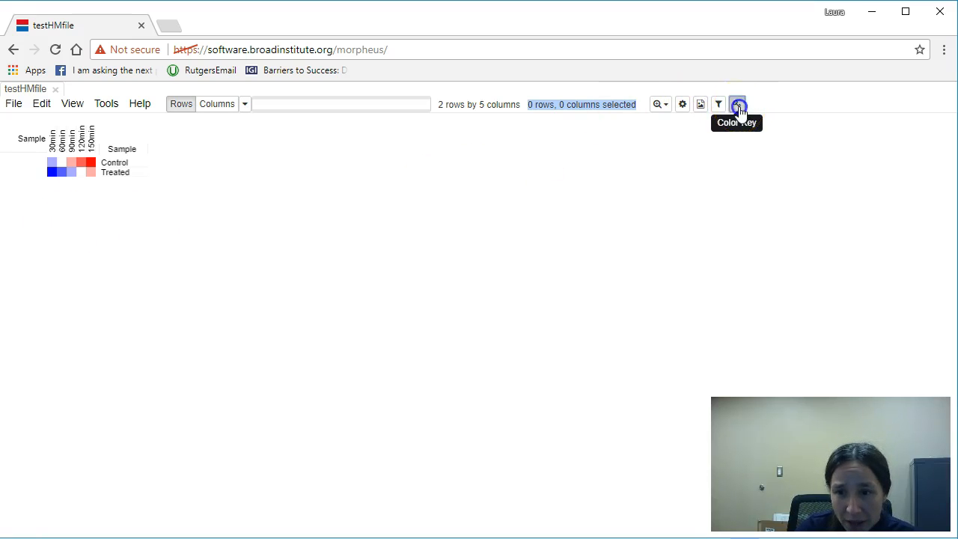
Step: Show the colour key confirming the global -2.00 / 1.00 / 4.00 blue-to-red scale
left_click(737, 104)
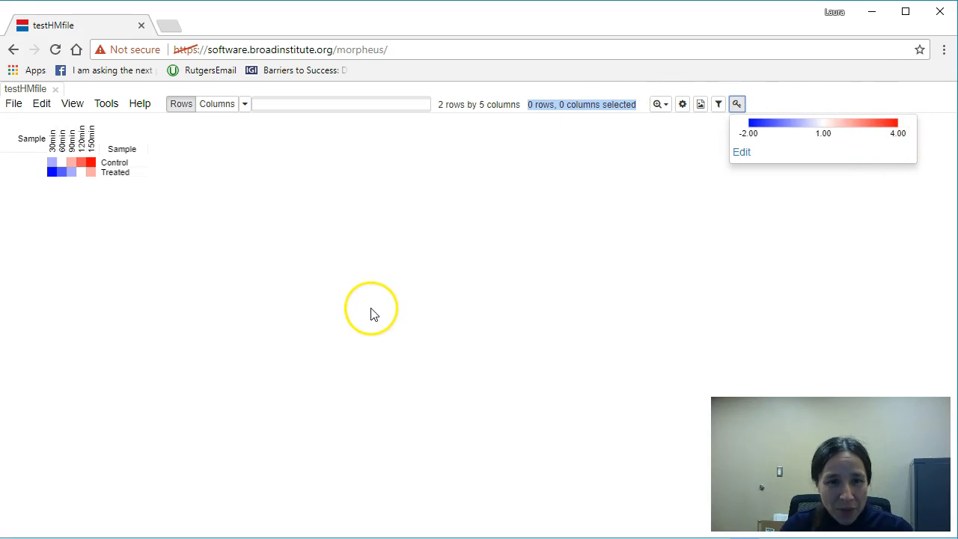
mouse_move(320, 313)
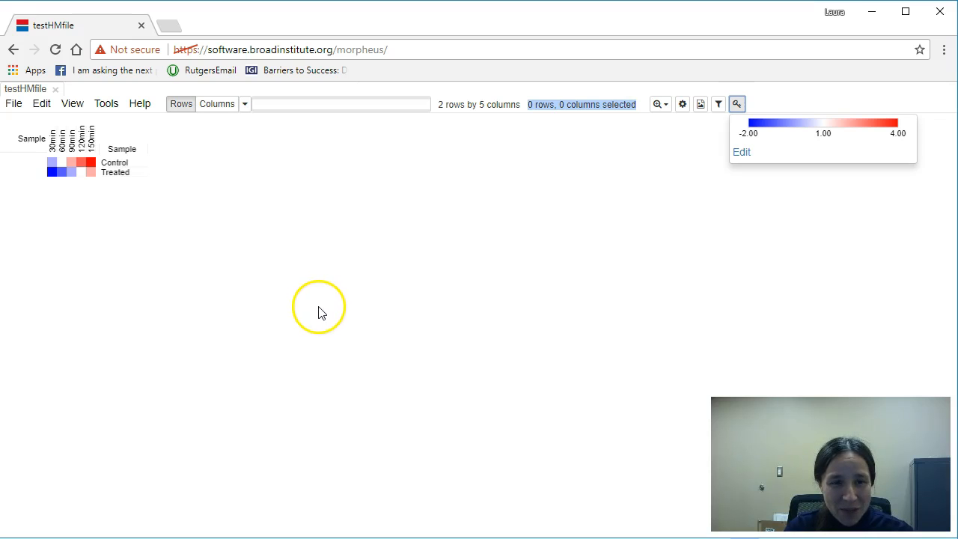